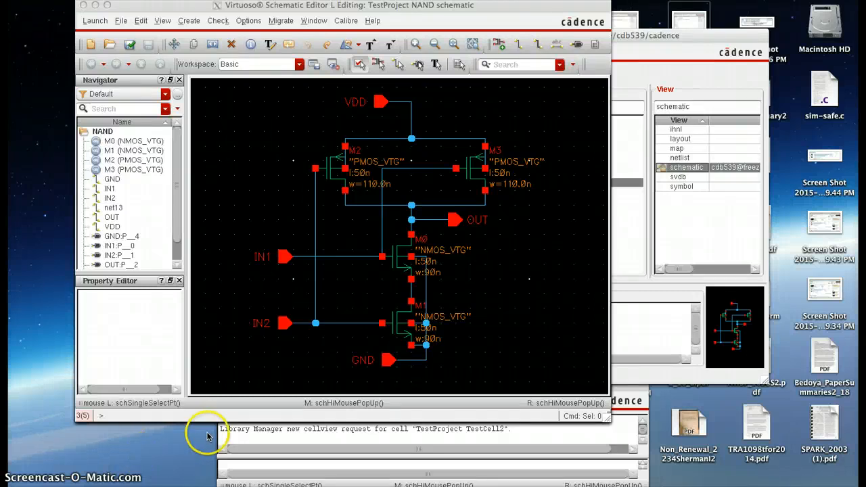
mouse_move(669, 68)
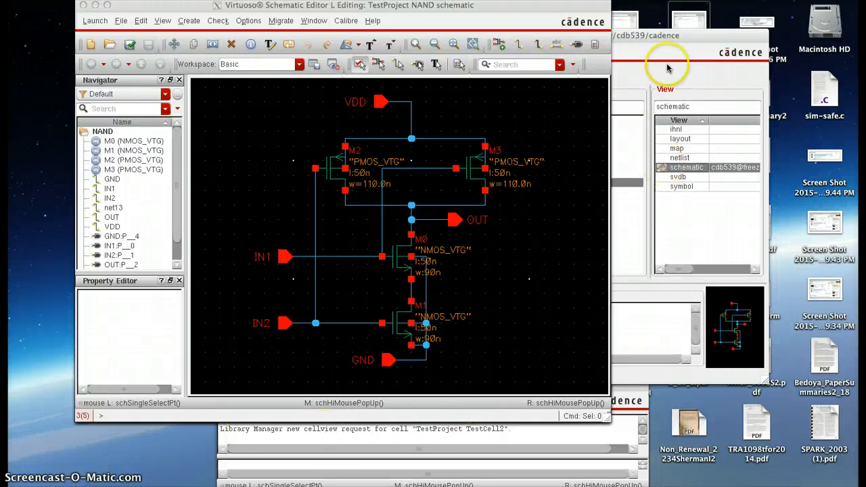
mouse_move(620, 135)
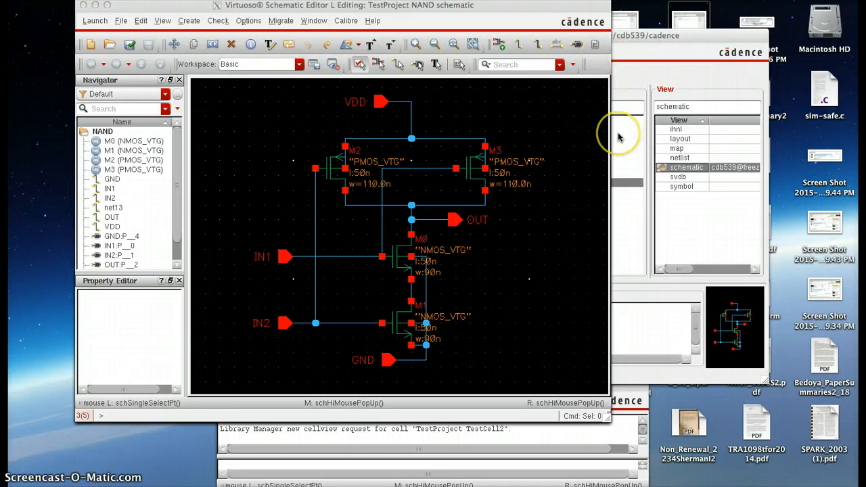
mouse_move(403, 147)
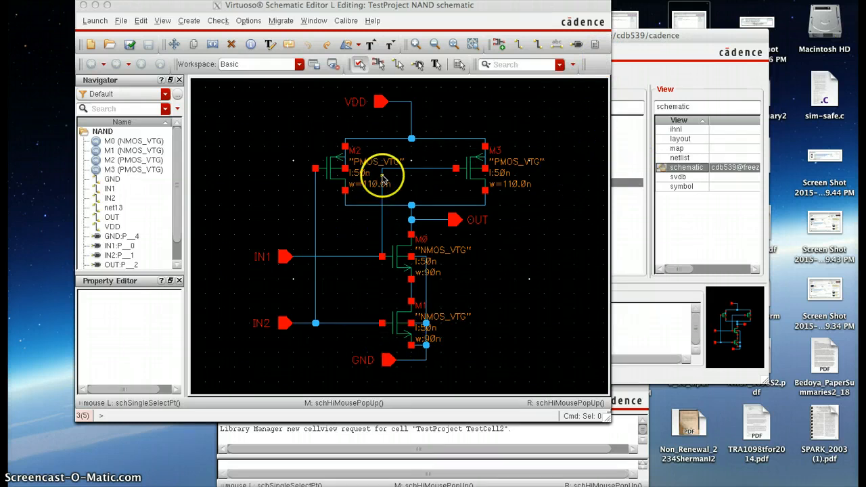
mouse_move(412, 300)
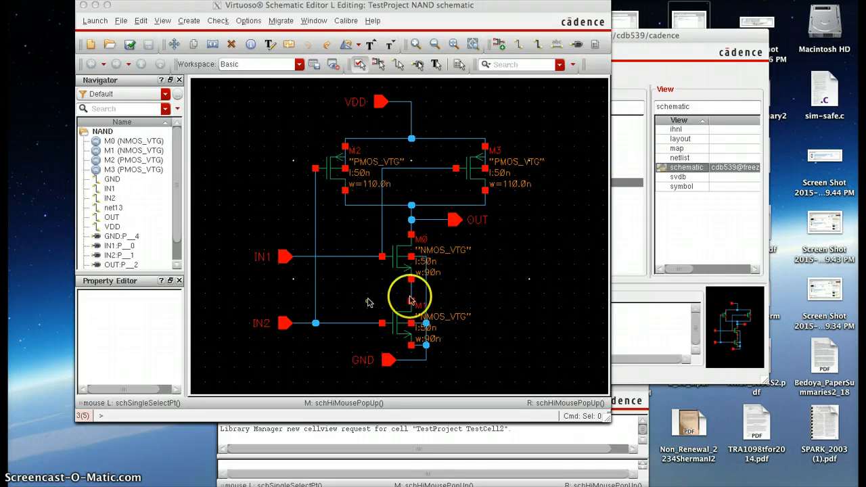
mouse_move(395, 151)
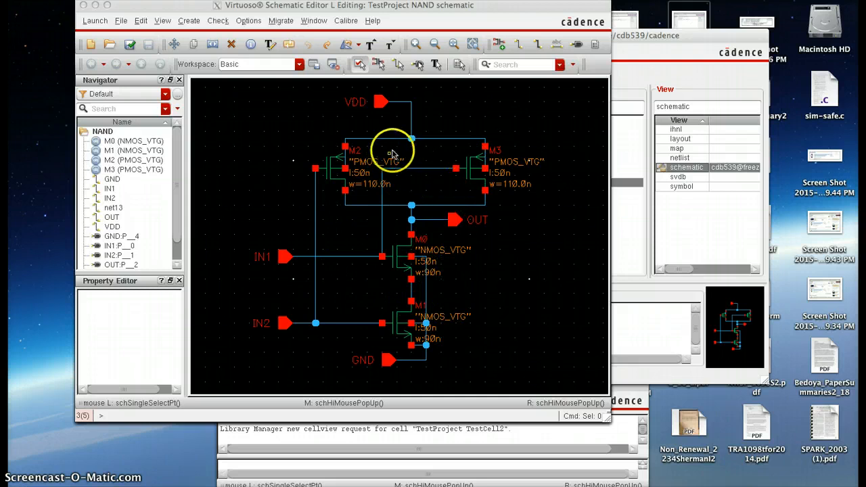
mouse_move(449, 222)
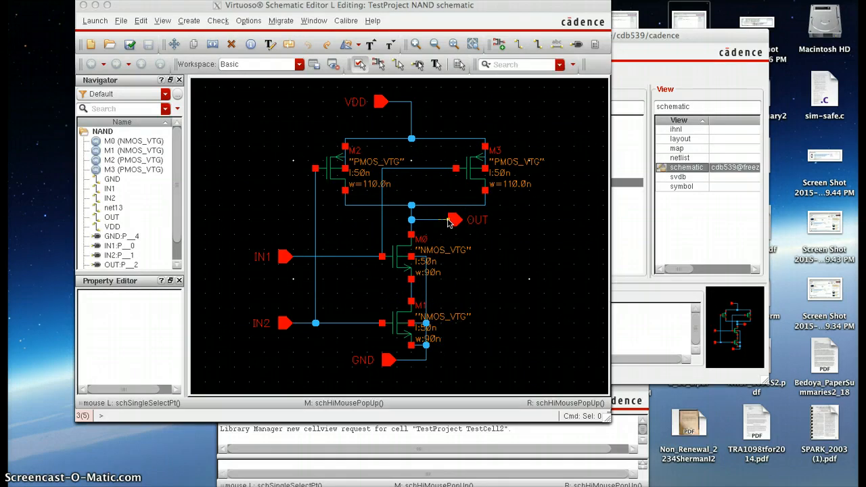
mouse_move(484, 196)
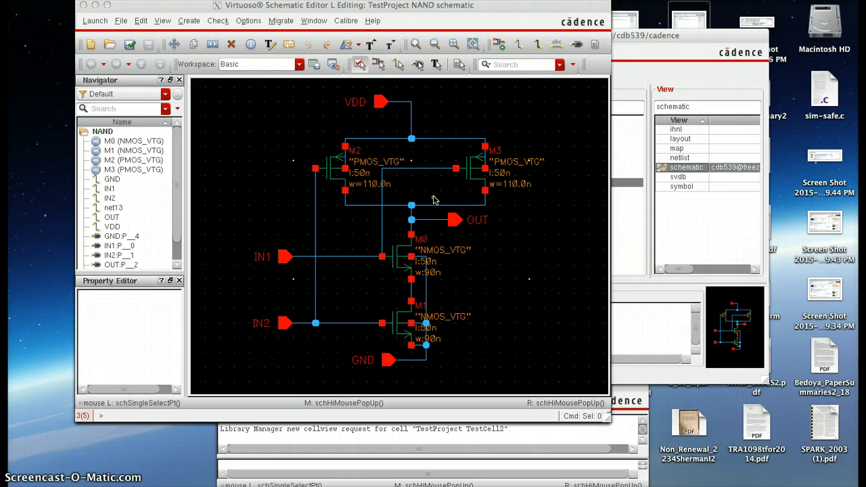
mouse_move(531, 263)
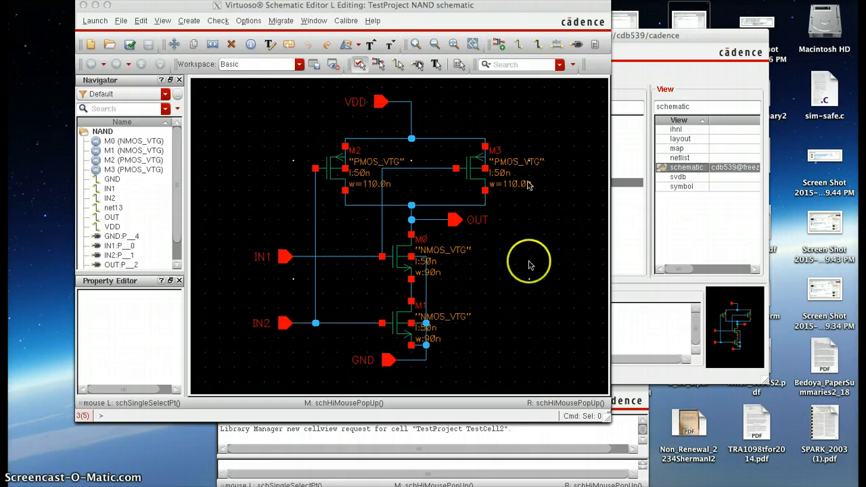
mouse_move(419, 127)
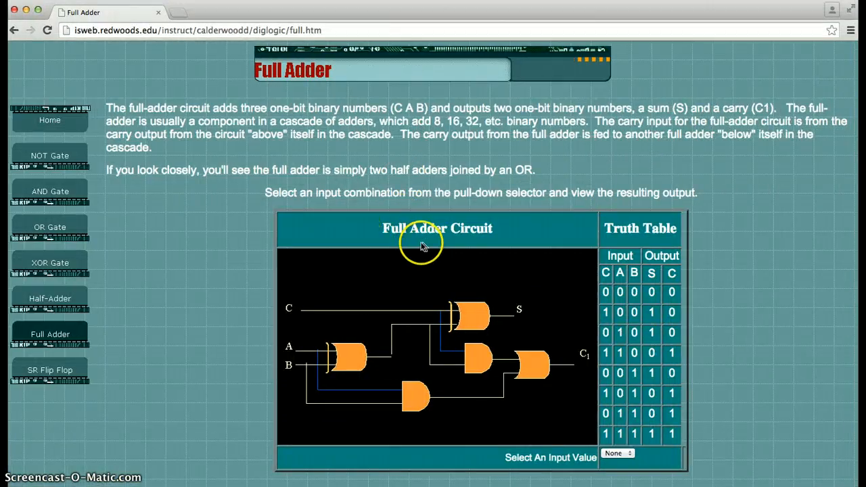
mouse_move(485, 308)
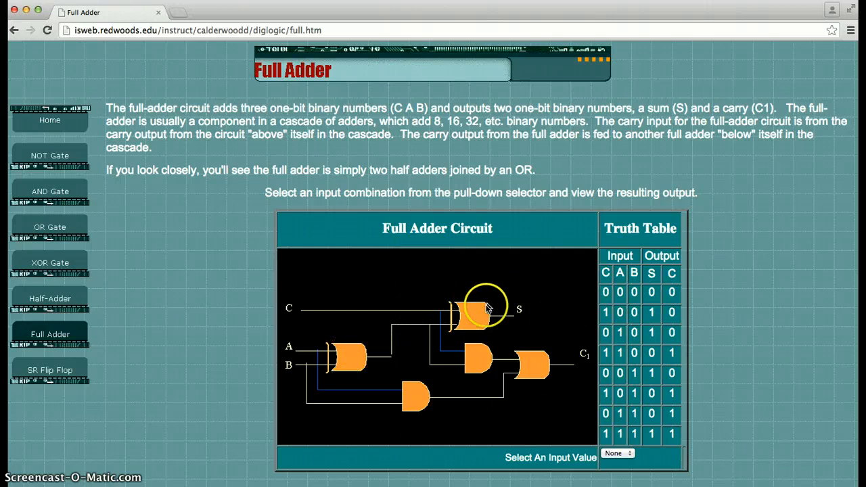
mouse_move(541, 367)
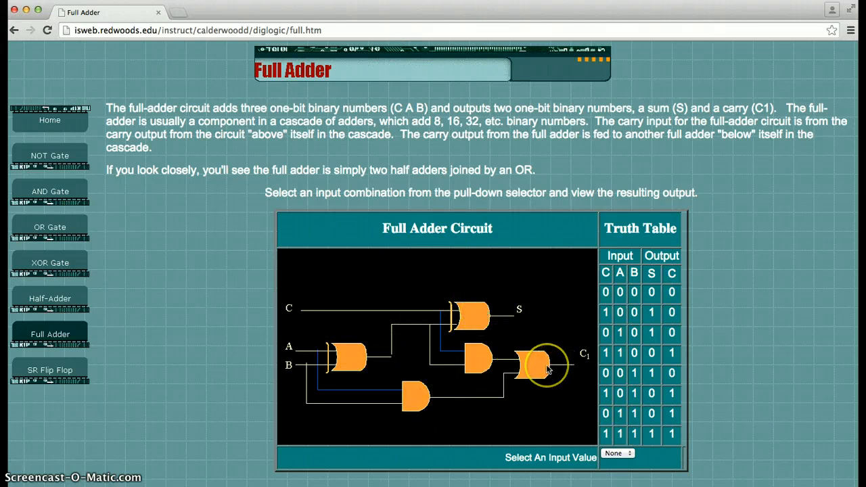
mouse_move(530, 365)
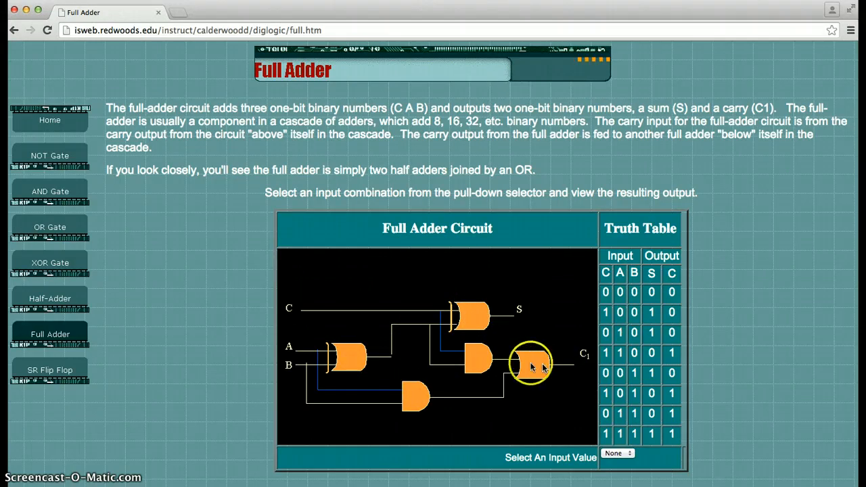
mouse_move(349, 363)
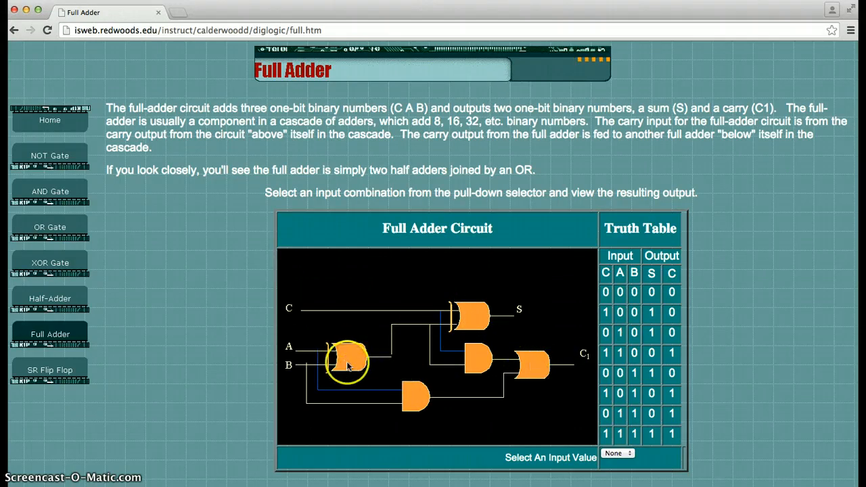
mouse_move(460, 390)
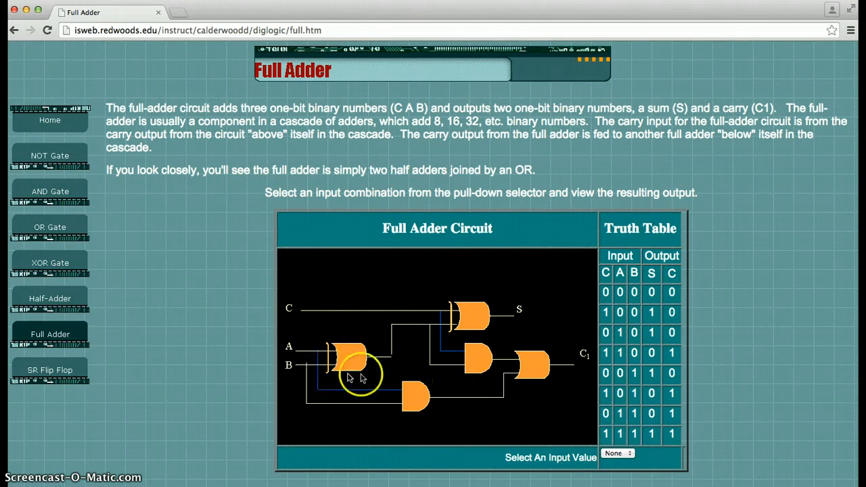
mouse_move(447, 300)
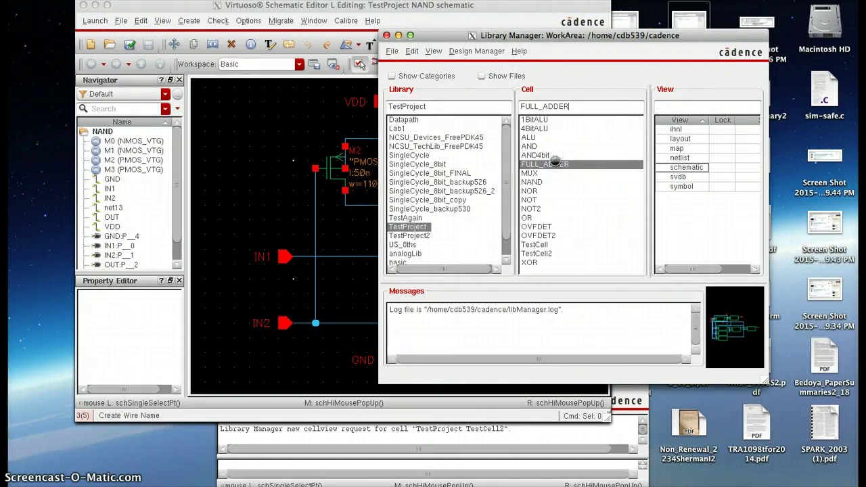
Bring up the FULL_ADDER schematic with its XOR, AND and OR instances and CIN, IN1, IN2, OUT, COUT pins
double_click(684, 167)
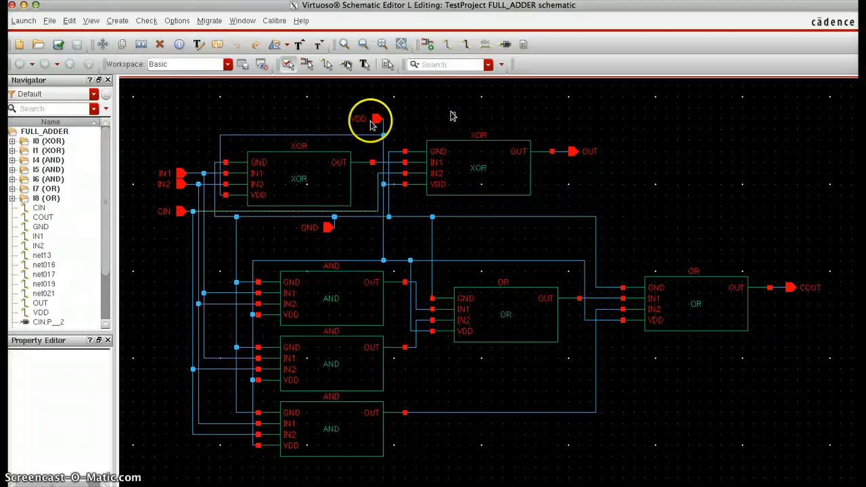
mouse_move(354, 254)
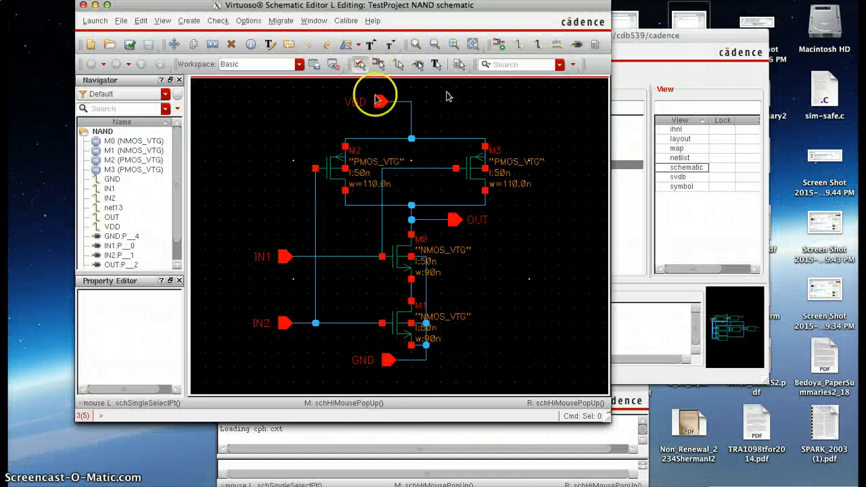
mouse_move(346, 254)
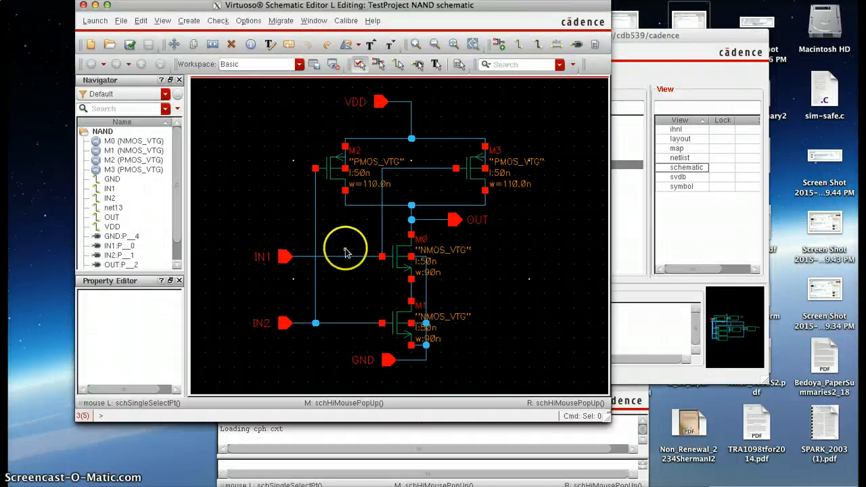
mouse_move(346, 253)
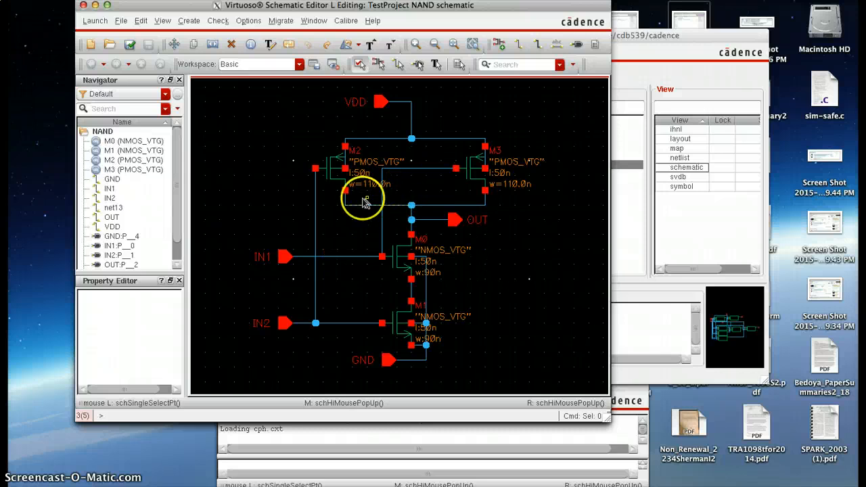
mouse_move(250, 105)
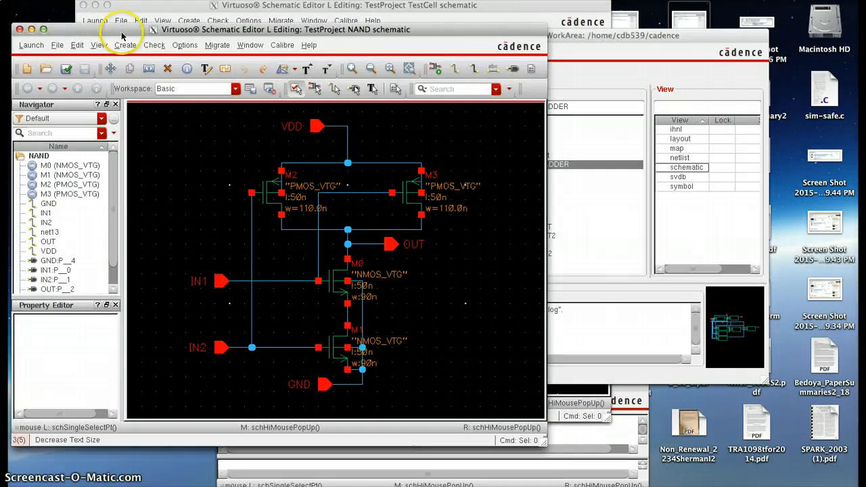
Create the NAND symbol from its schematic with GND, IN1, IN2, VDD left and OUT right
click(124, 44)
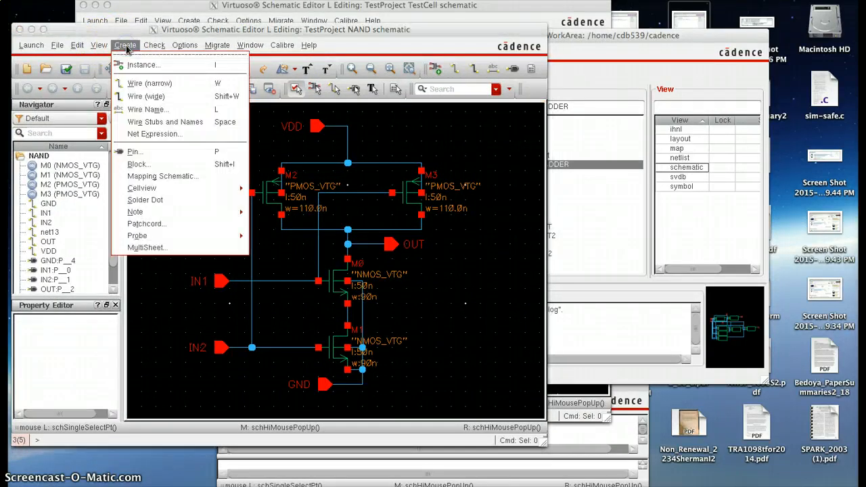
mouse_move(141, 188)
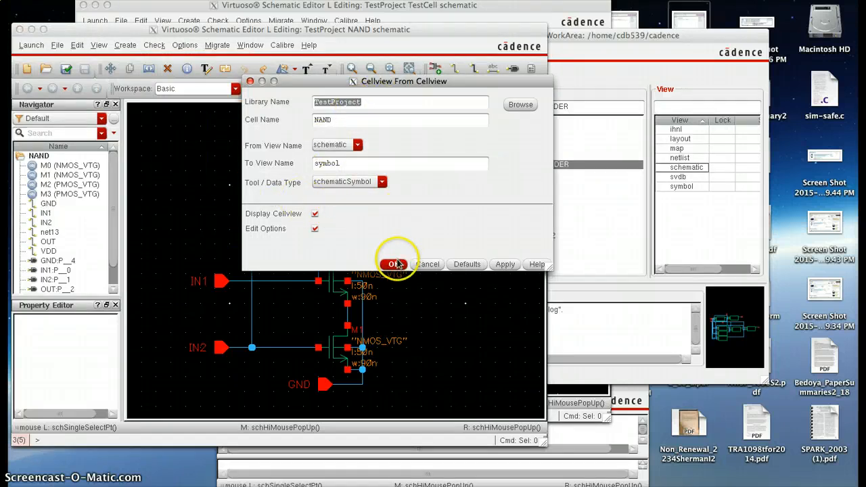
click(394, 264)
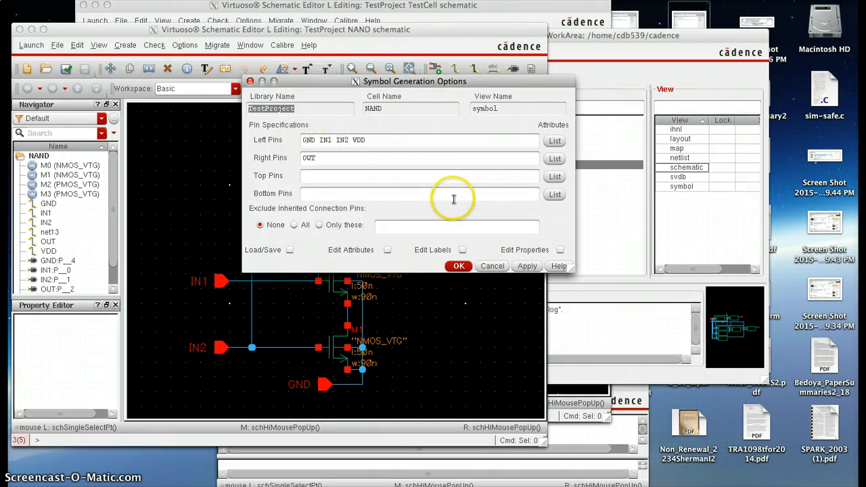
click(457, 266)
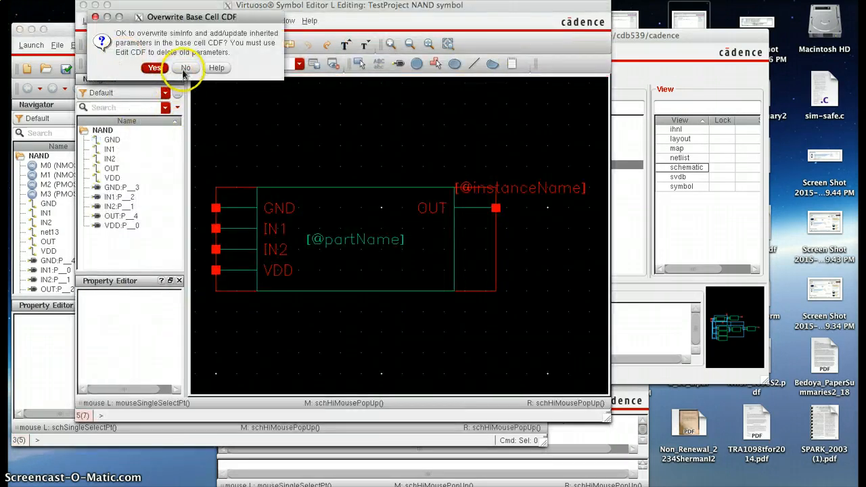
Answer the Overwrite Base Cell CDF prompt so the NAND symbol opens in the Symbol Editor
click(154, 68)
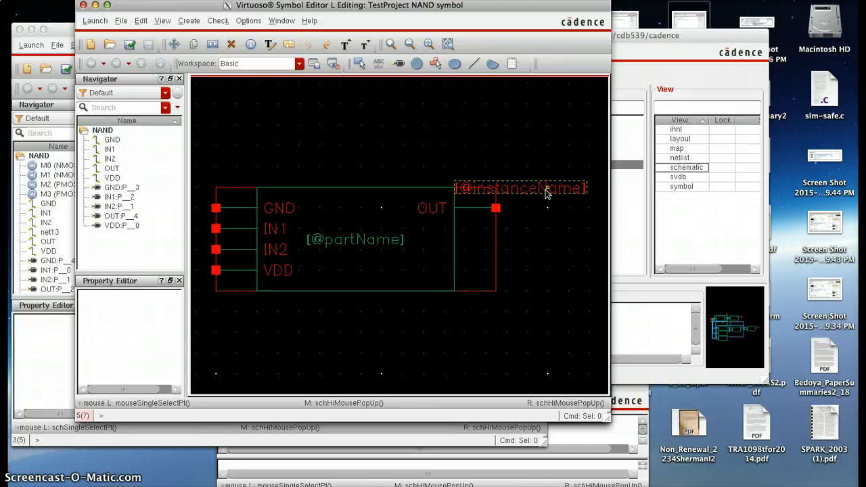
mouse_move(359, 208)
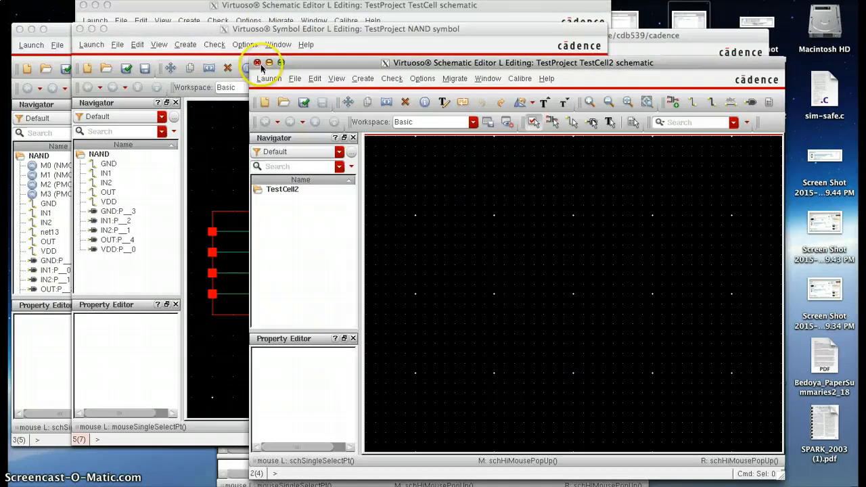
mouse_move(358, 62)
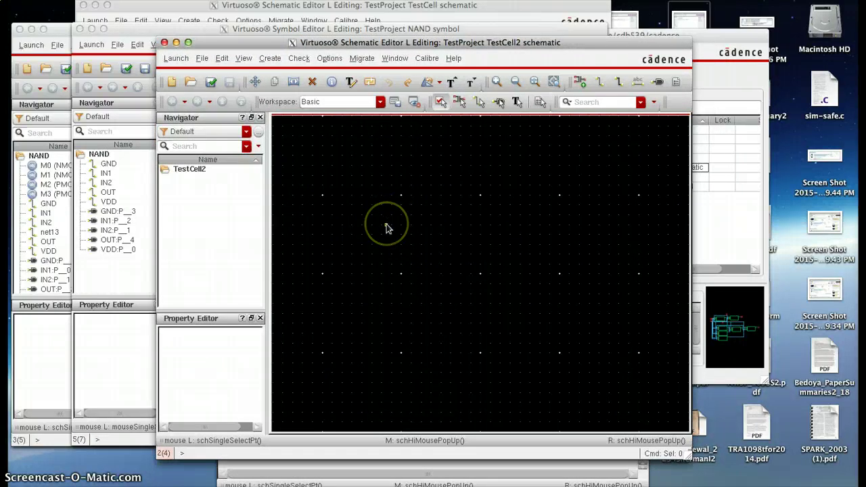
Place a TestProject NAND symbol instance in TestCell2 and dismiss the library browser
click(269, 58)
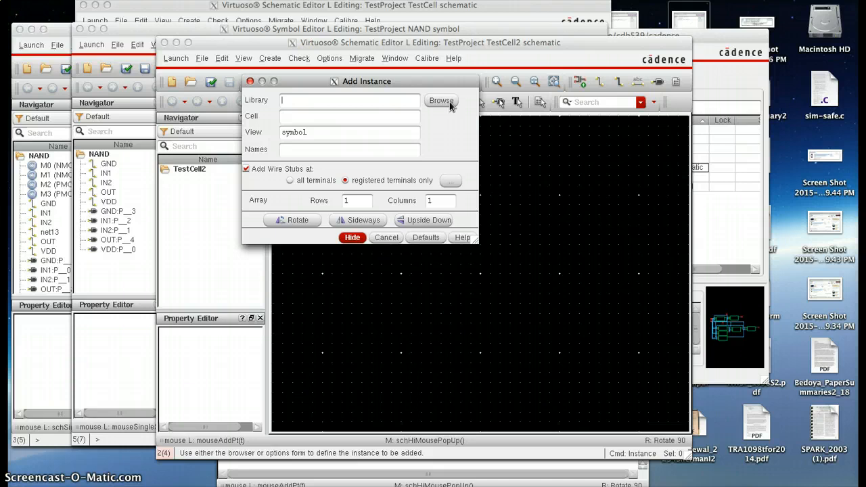
click(441, 100)
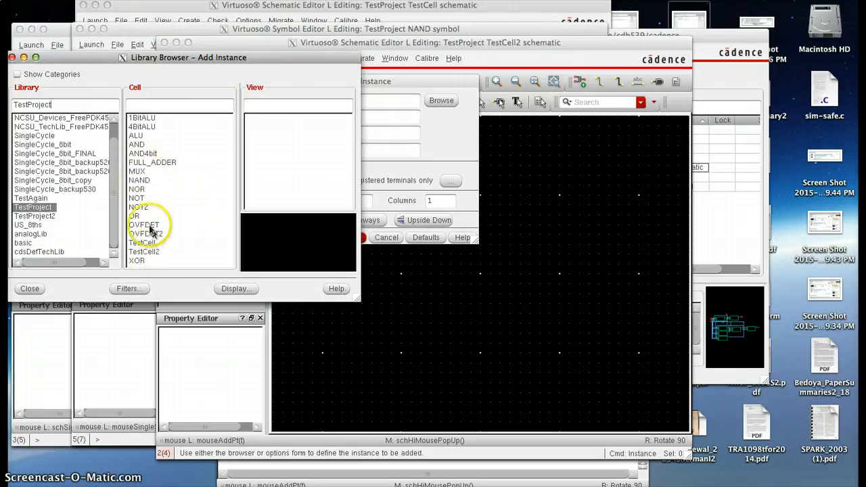
click(139, 180)
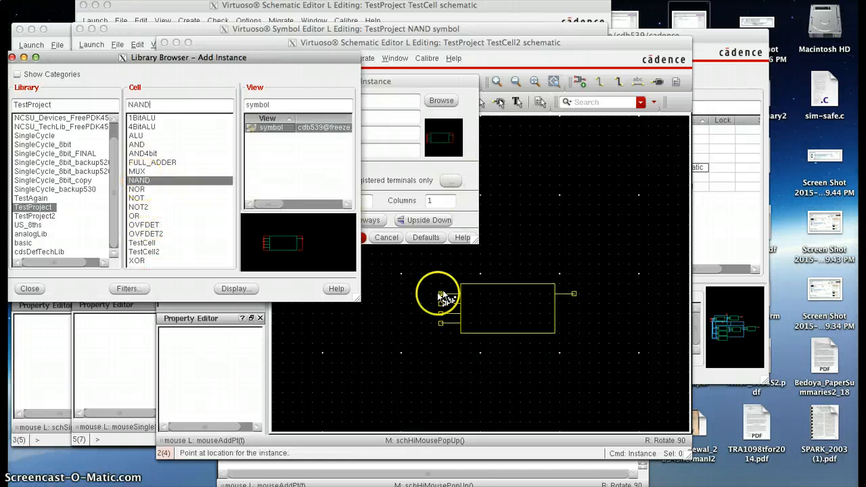
mouse_move(378, 276)
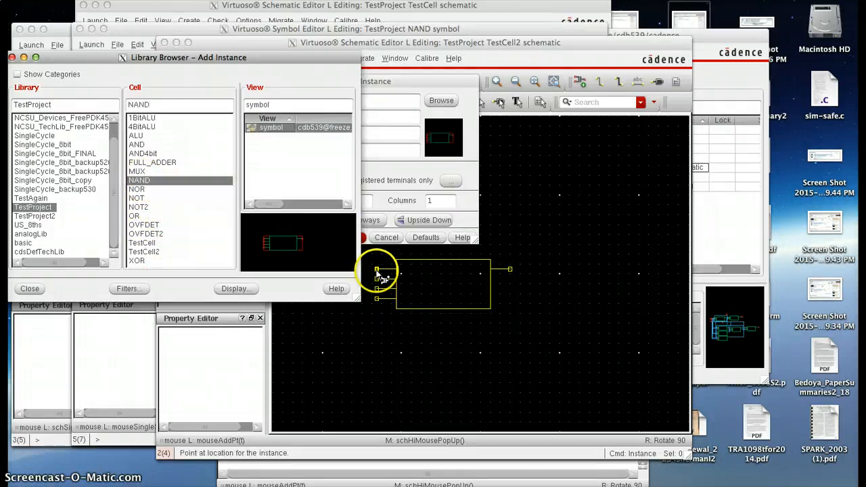
click(376, 270)
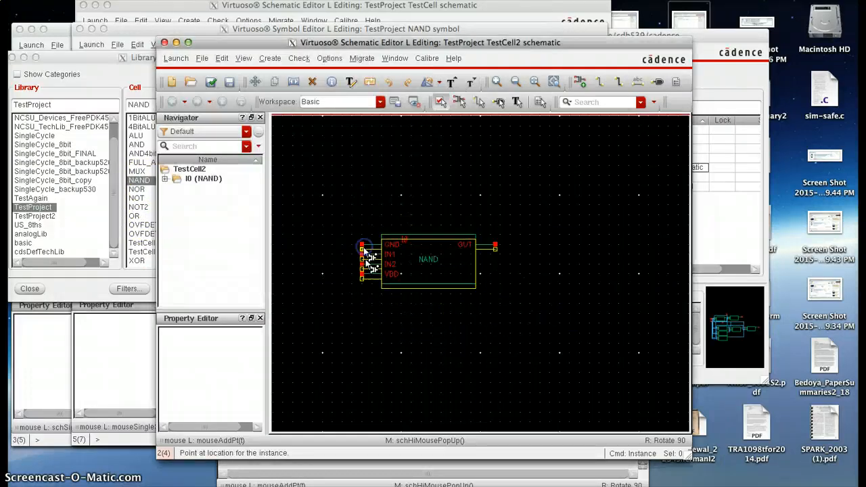
click(466, 263)
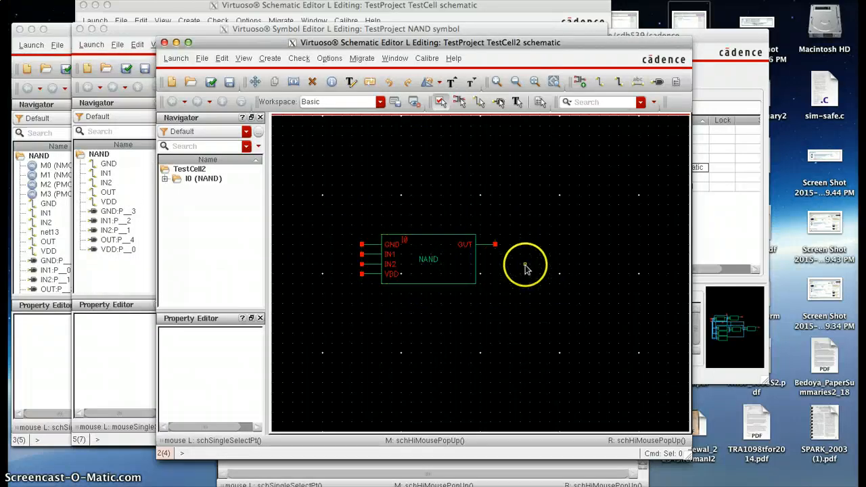
mouse_move(553, 280)
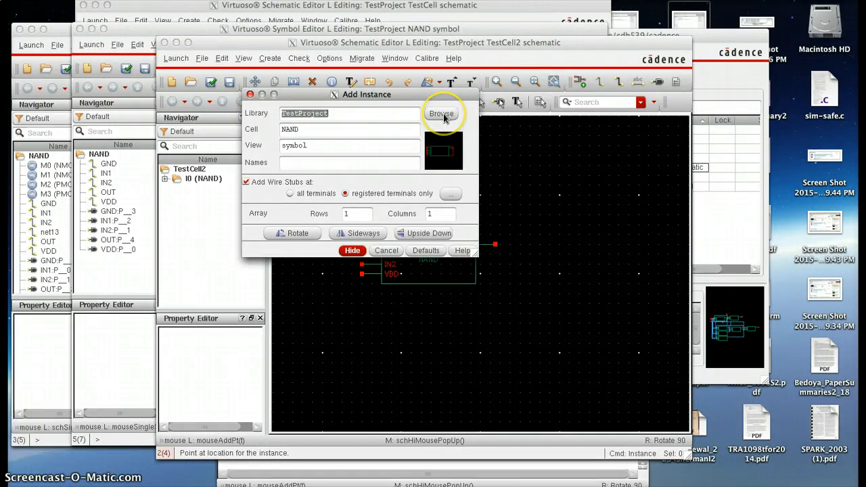
Pick the TestProject NOT symbol as the next instance to place beside the NAND
click(441, 114)
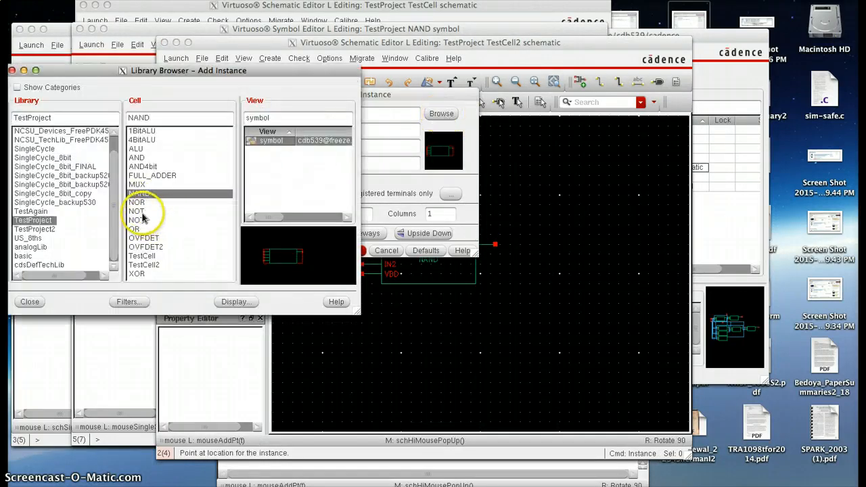
click(135, 211)
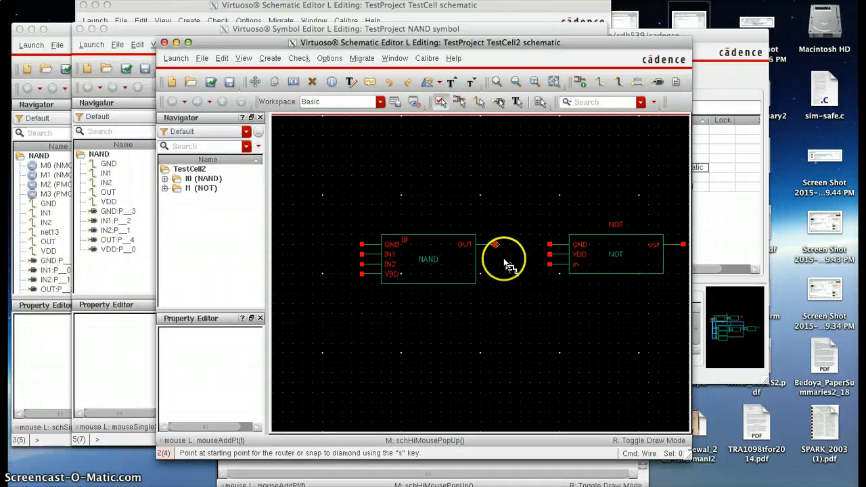
Draw a wire from the NAND OUT pin to the NOT input pin
click(495, 244)
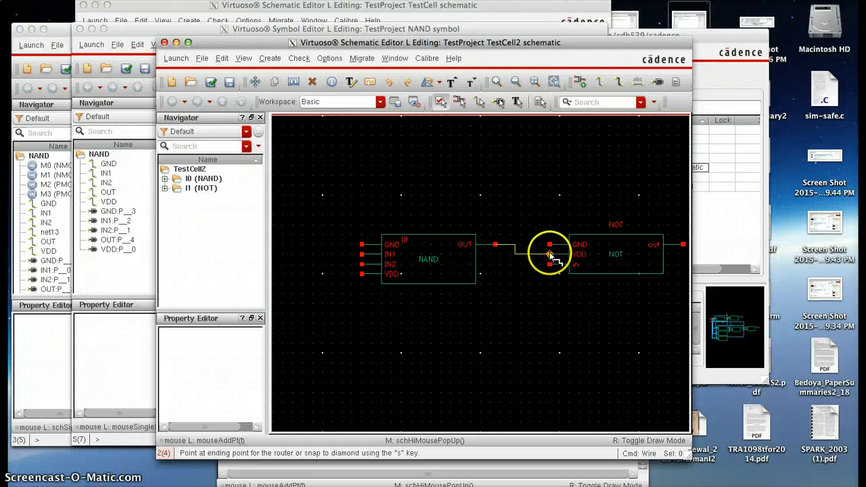
click(549, 254)
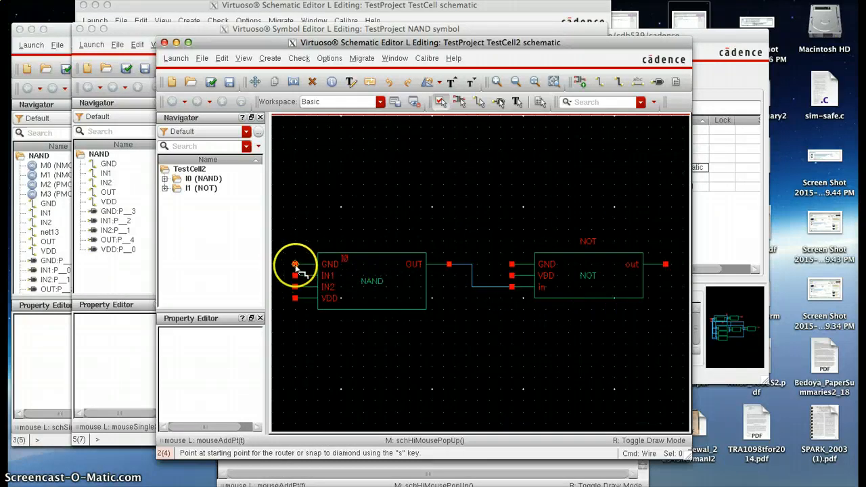
mouse_move(512, 300)
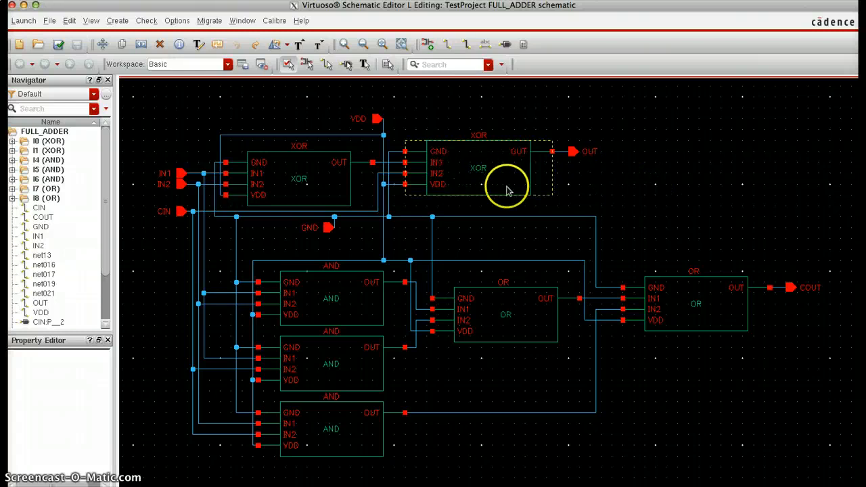
mouse_move(516, 227)
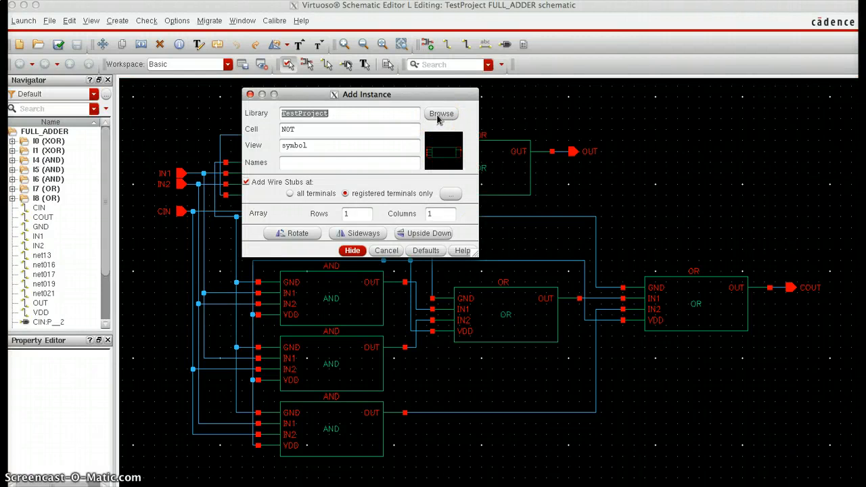
Choose the TestProject AND symbol as an extra instance for the FULL_ADDER schematic
click(441, 114)
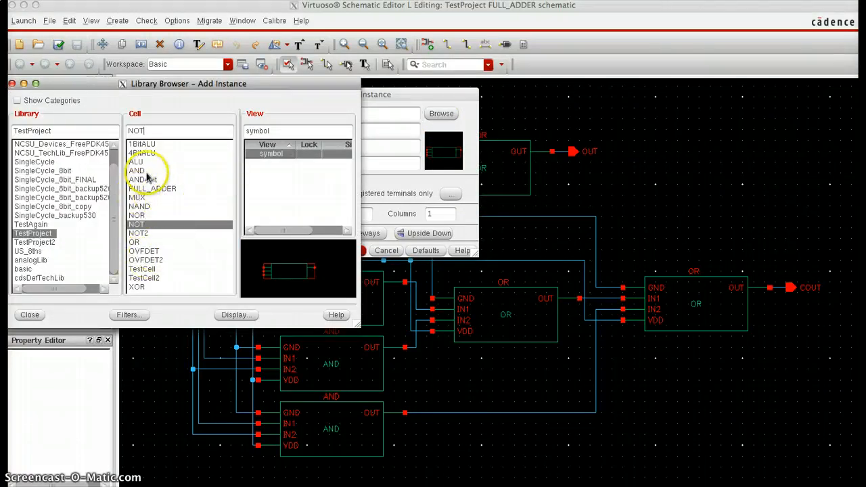
click(137, 170)
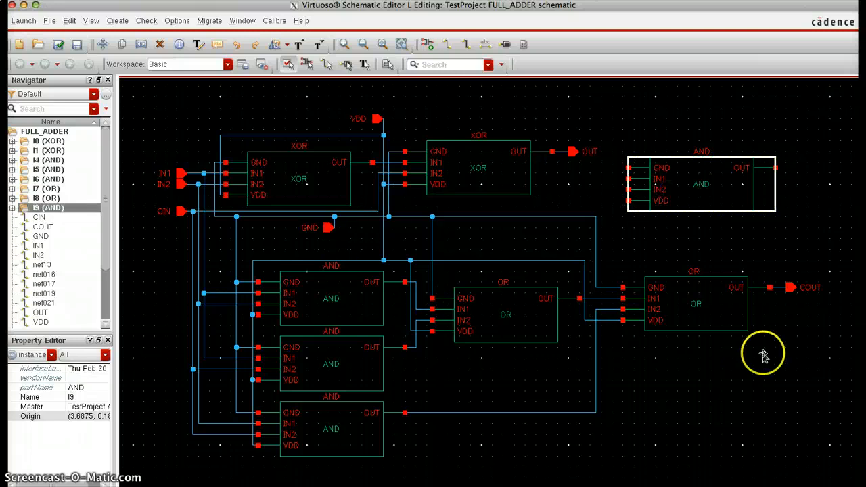
mouse_move(763, 354)
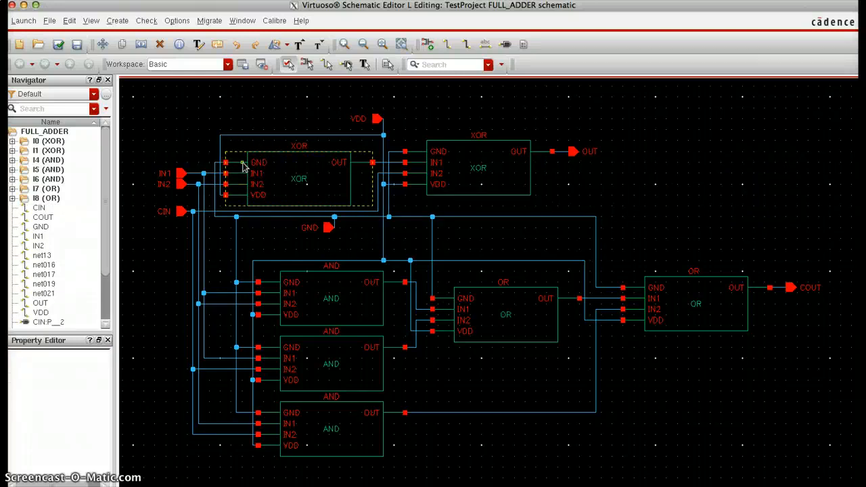
mouse_move(308, 319)
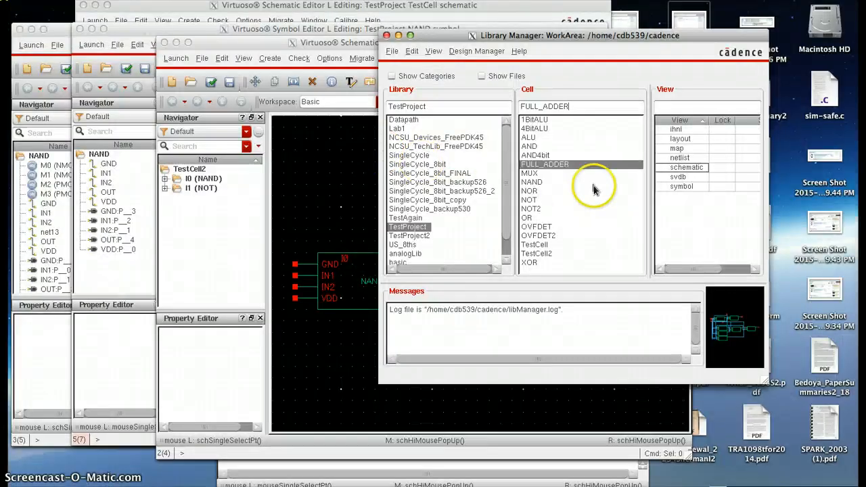
Switch from the FULL_ADDER schematic view to its layout view and bring it up for inspection
click(684, 167)
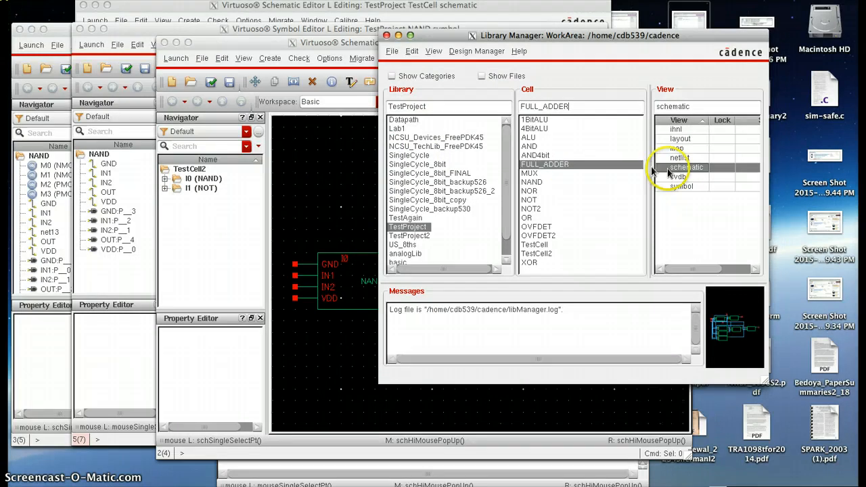
click(676, 138)
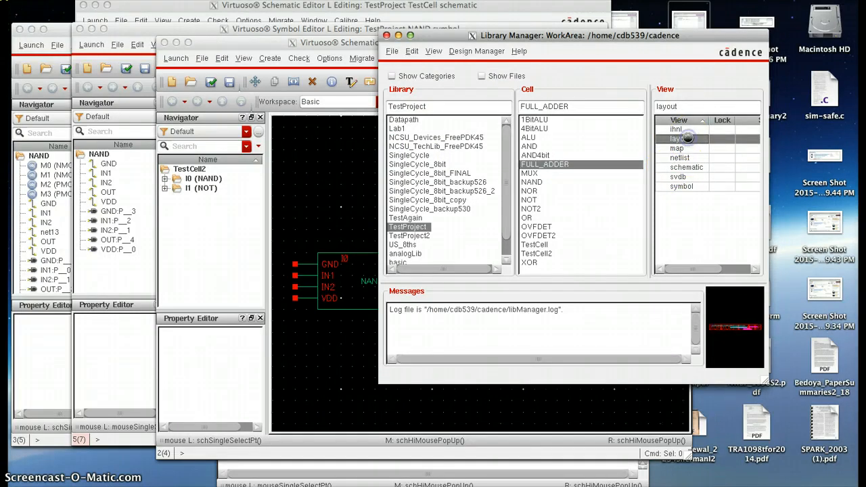
double_click(677, 138)
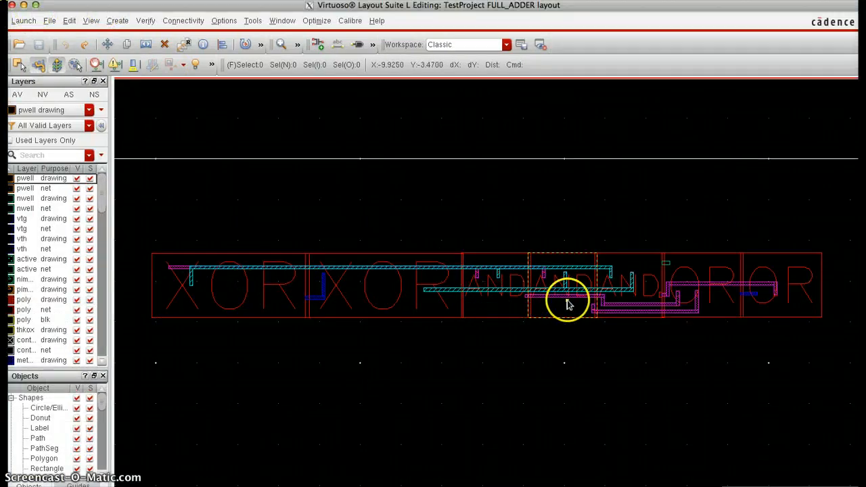
mouse_move(805, 274)
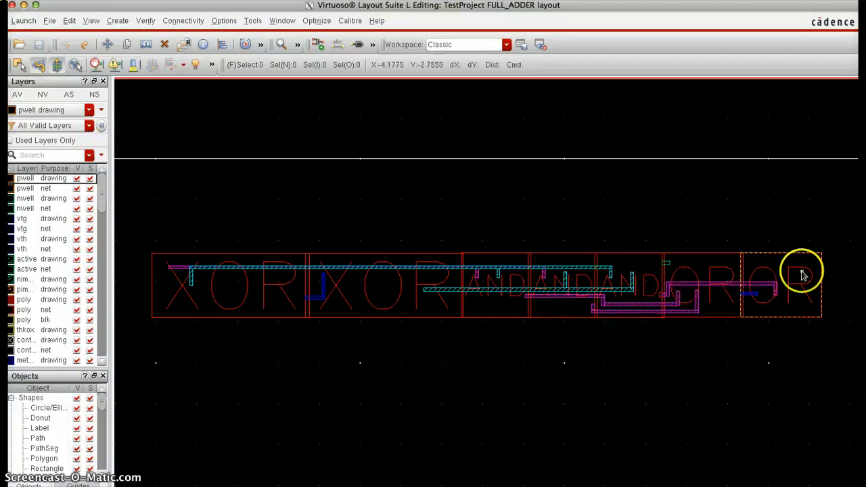
mouse_move(760, 273)
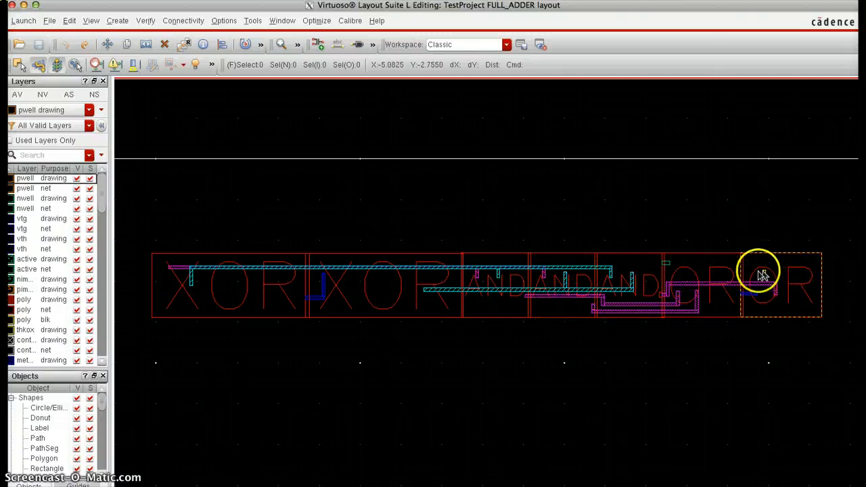
mouse_move(257, 312)
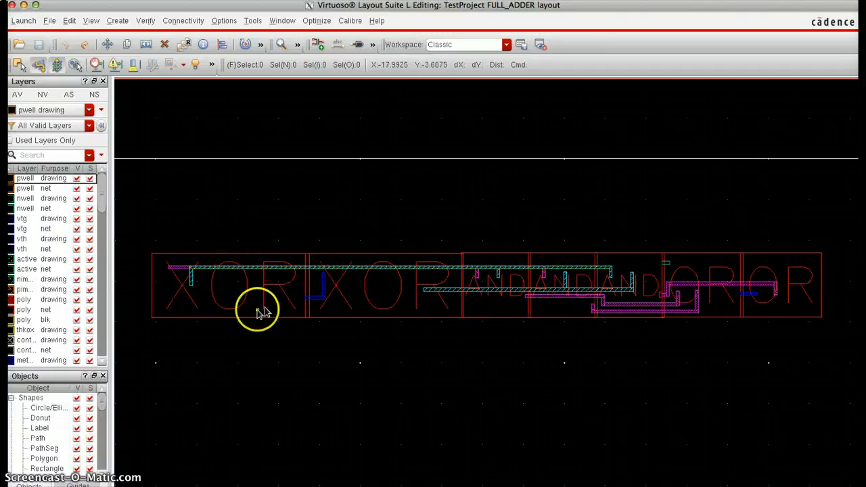
mouse_move(276, 244)
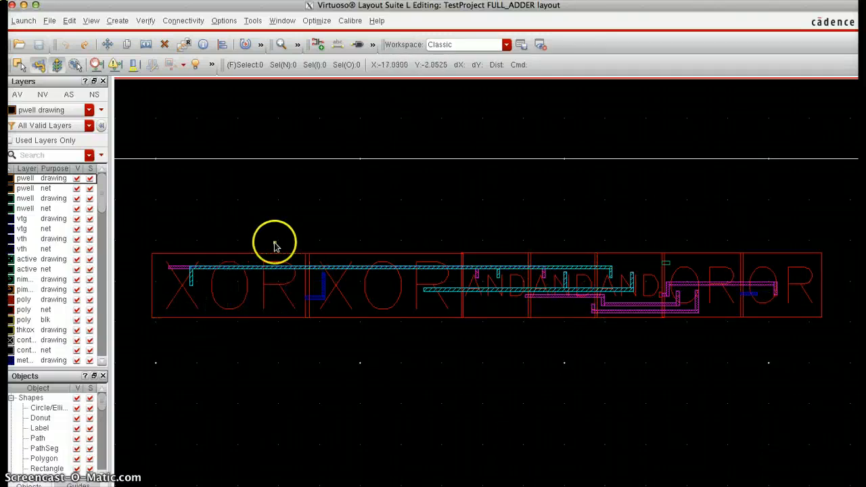
mouse_move(298, 215)
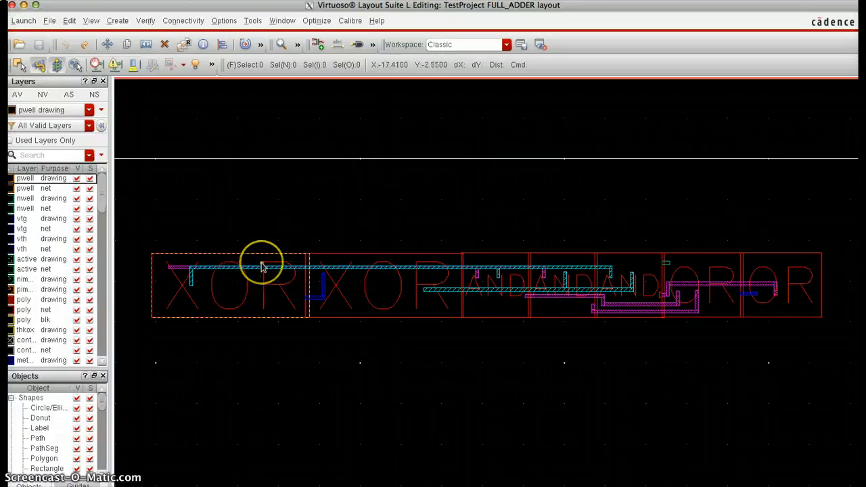
mouse_move(328, 254)
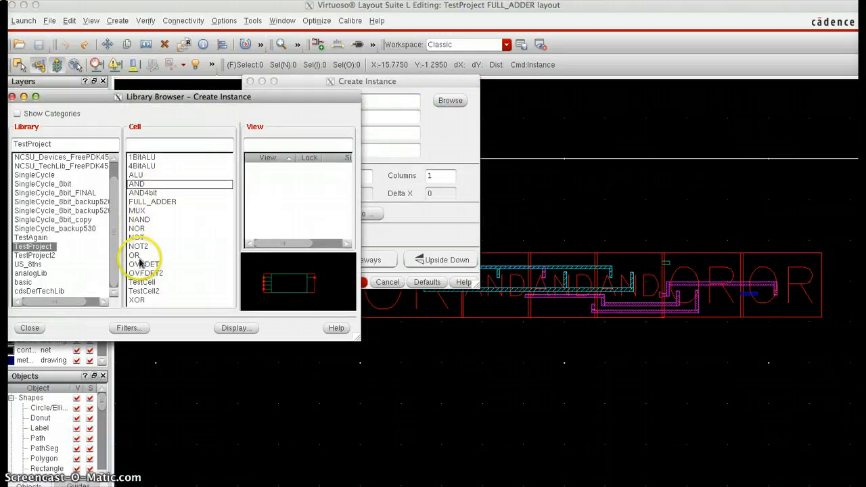
Select the OR cell and its view in the Library Browser as the block to instantiate
click(136, 254)
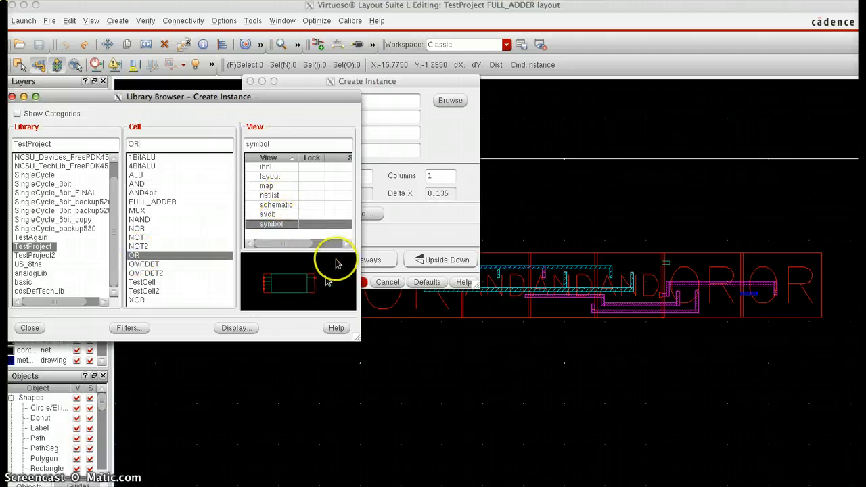
click(271, 176)
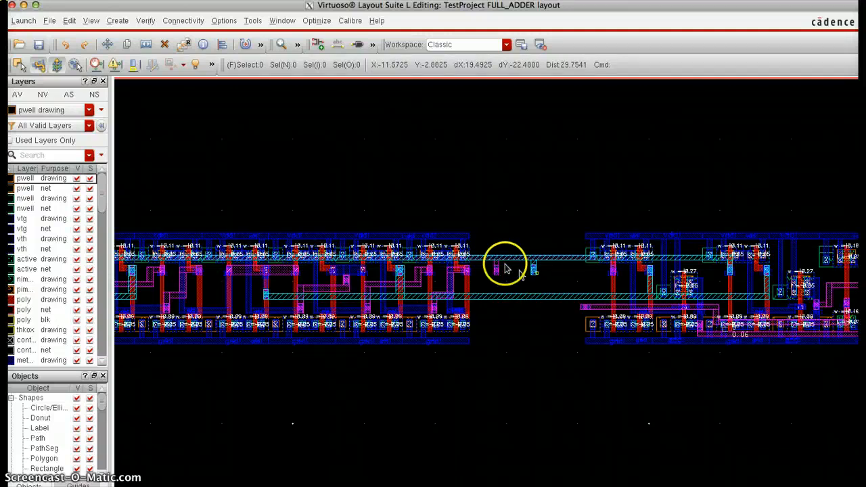
mouse_move(525, 278)
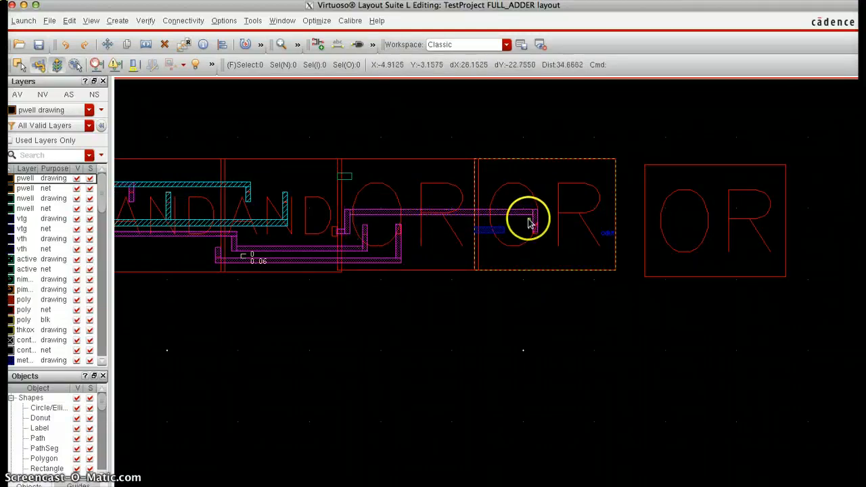
mouse_move(507, 217)
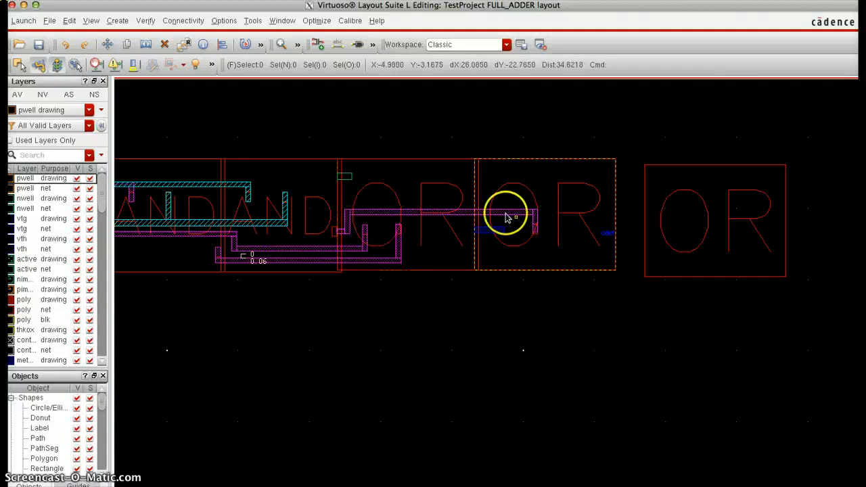
mouse_move(366, 227)
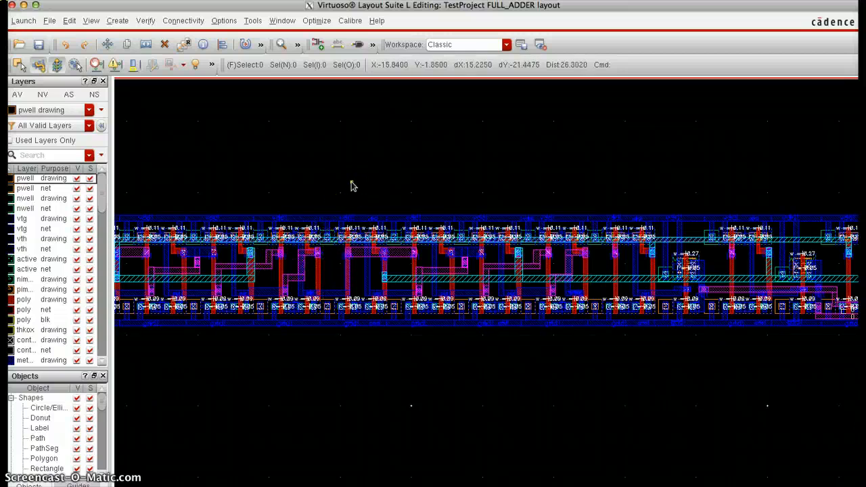
mouse_move(337, 210)
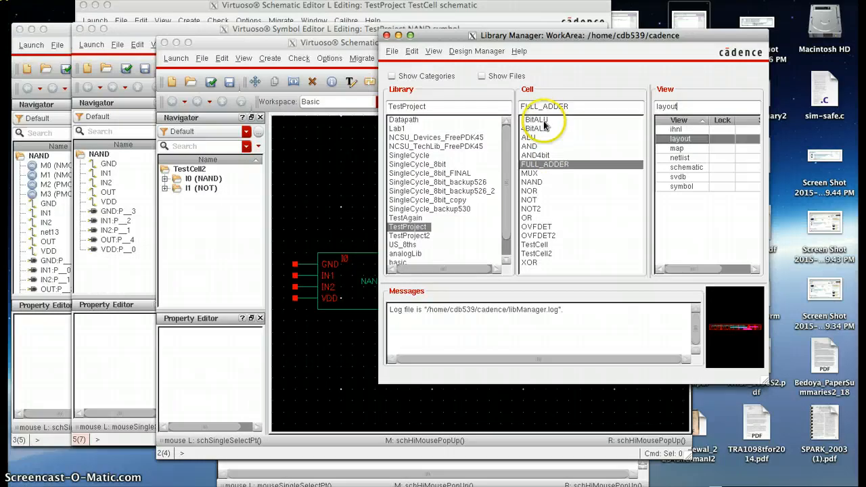
Select 1BitALU, then 4BitALU in the Library Manager to show the 4-bit ALU layout
click(536, 120)
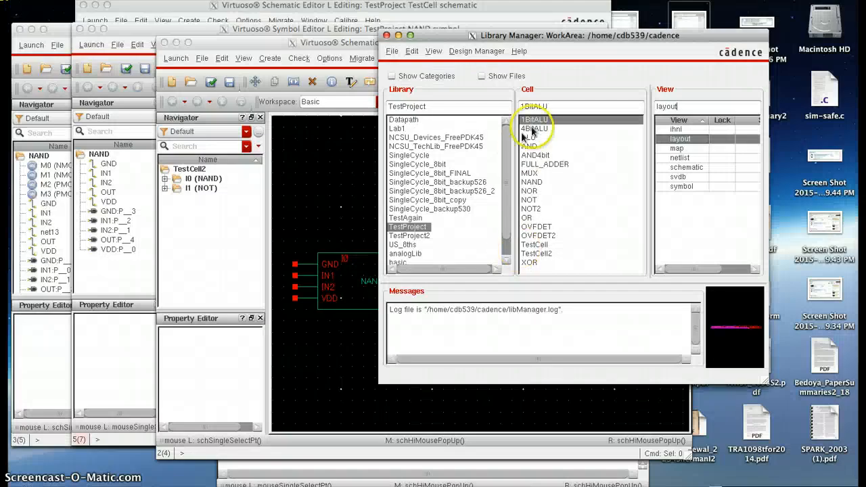
click(534, 129)
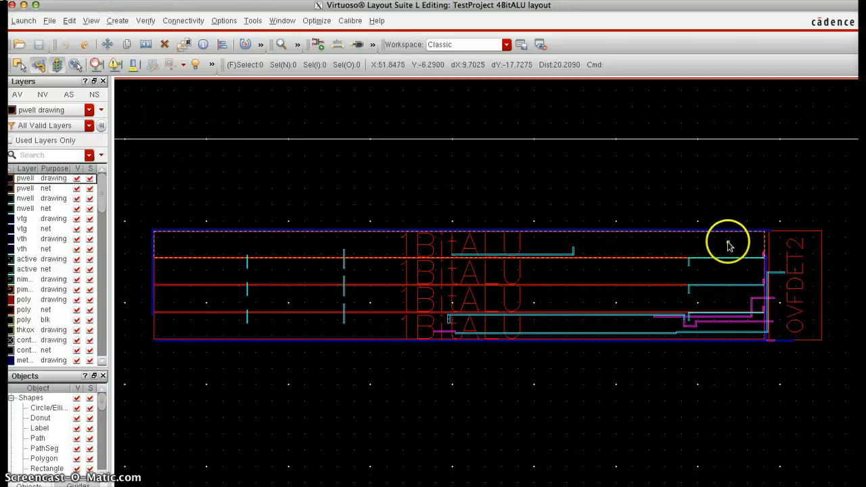
mouse_move(347, 260)
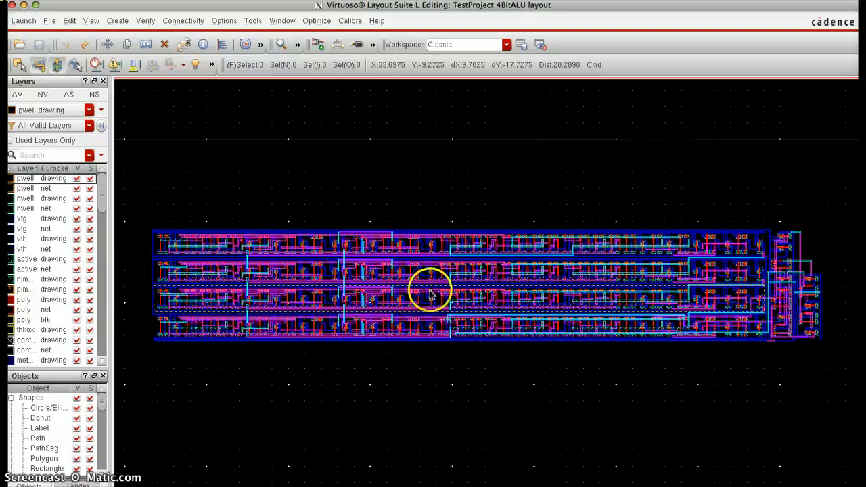
mouse_move(419, 257)
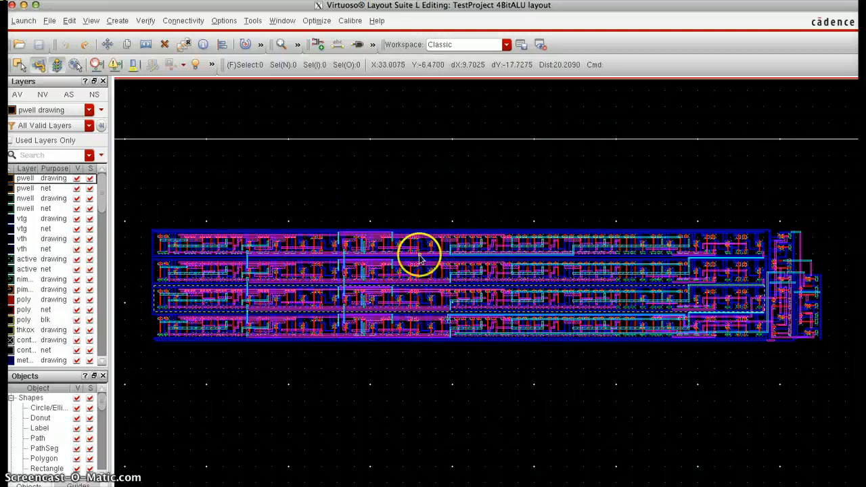
mouse_move(27, 34)
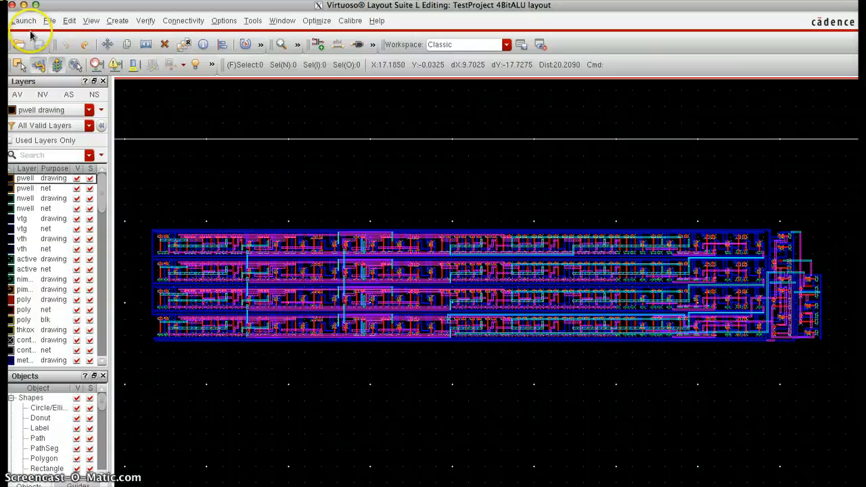